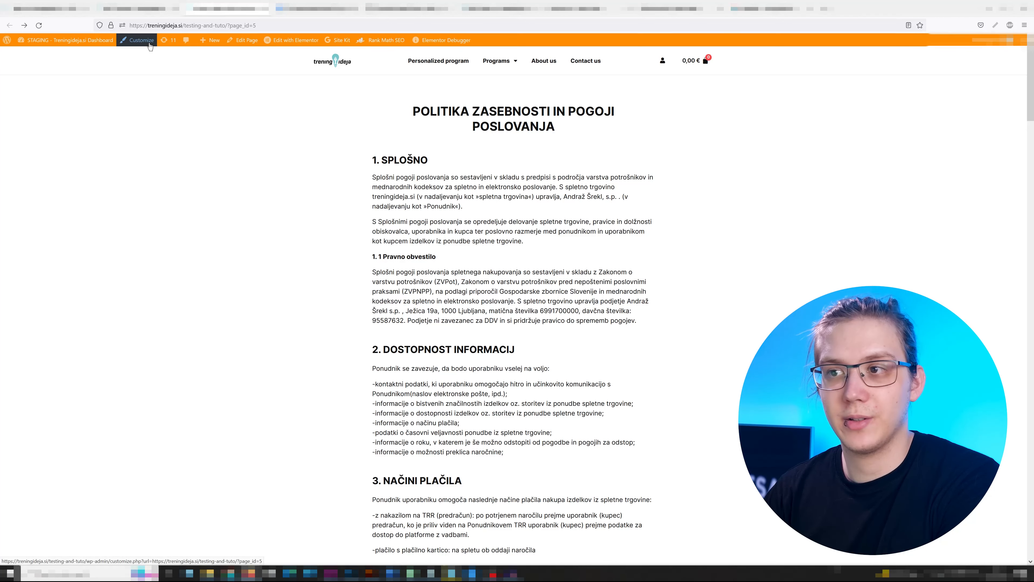
- In Customizer > WooCommerce > Checkout, set the terms page to 'Privacy policy and terms and conditions'
left_click(142, 40)
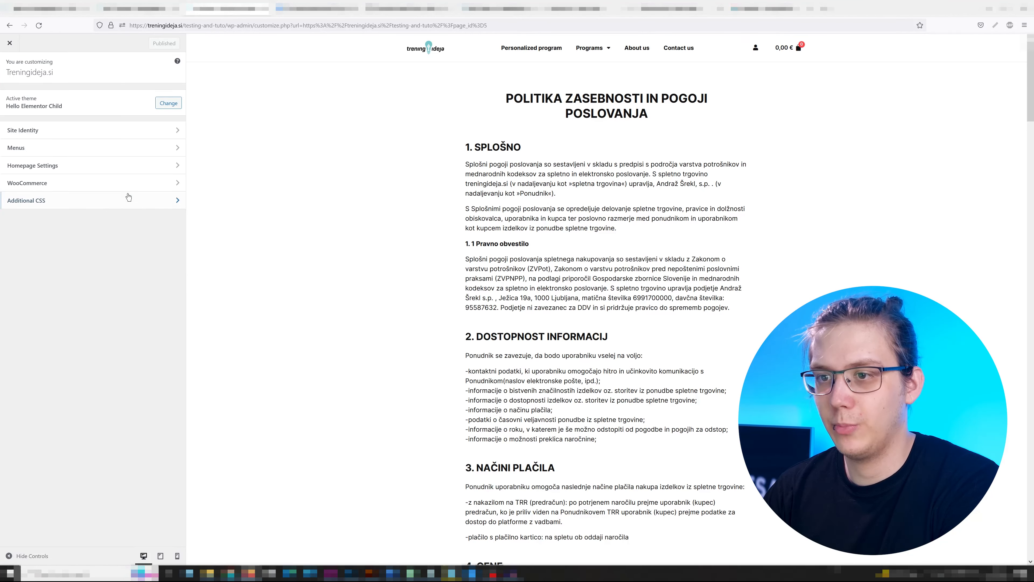
left_click(27, 183)
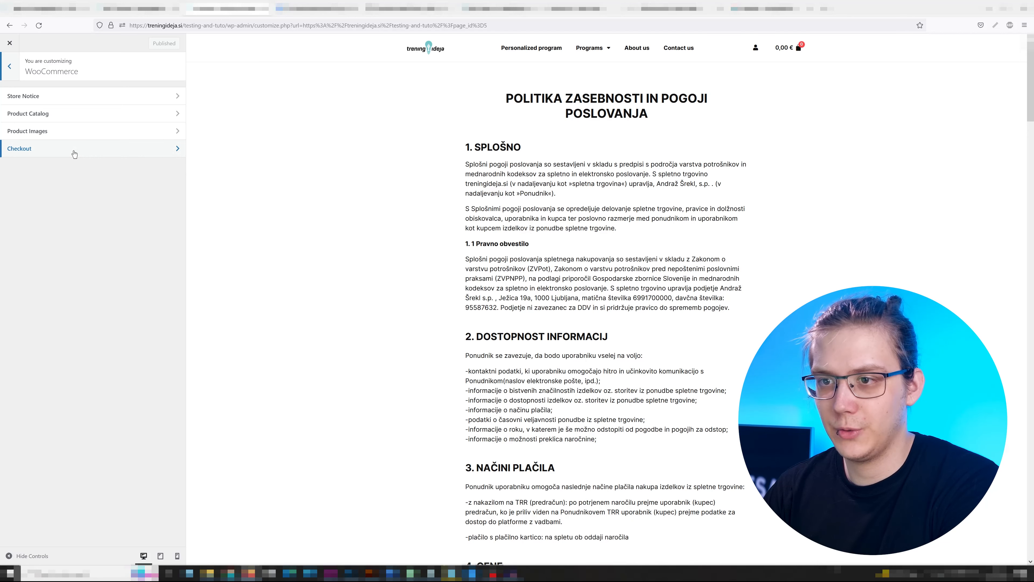
left_click(19, 149)
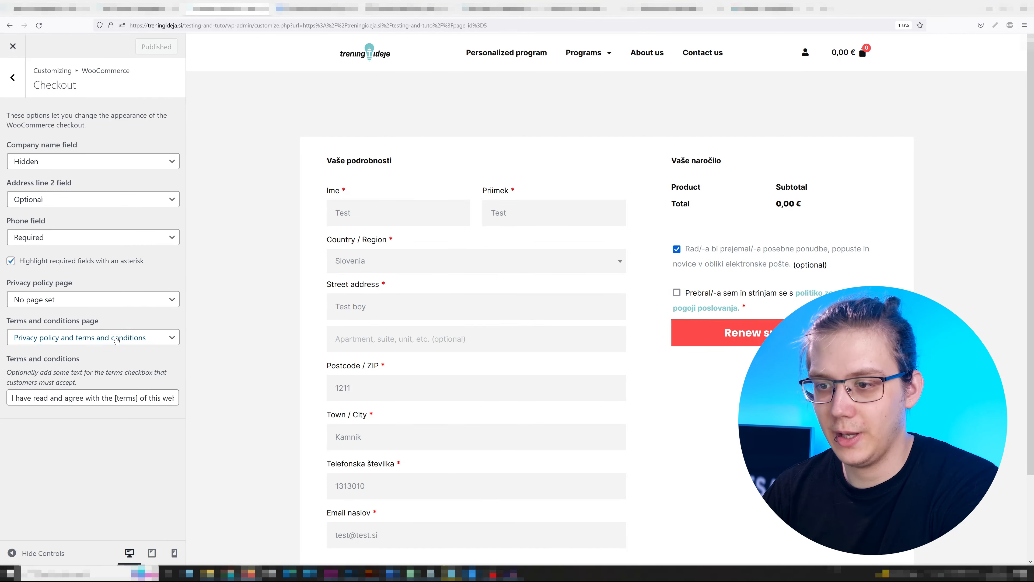
left_click(144, 46)
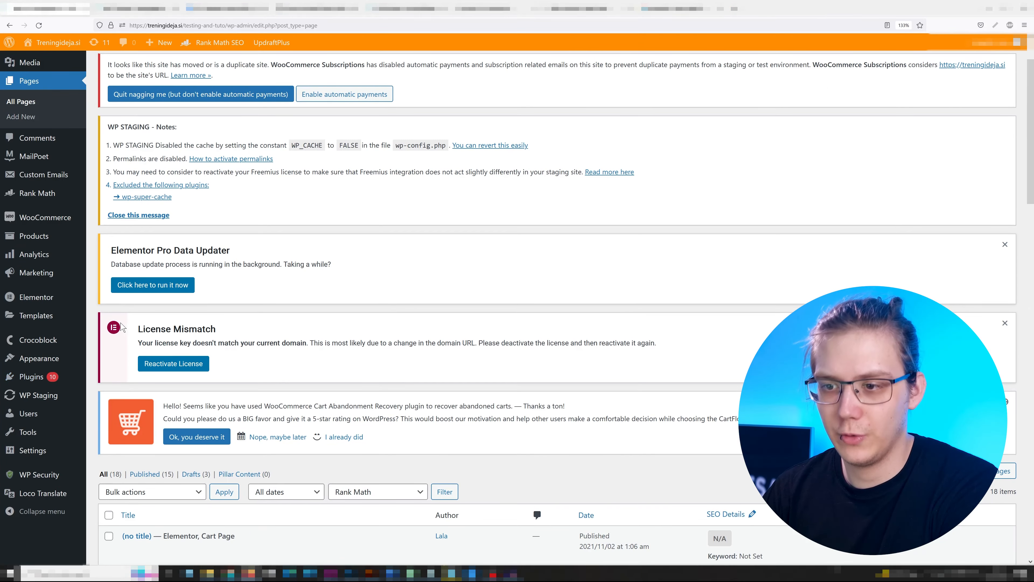
mouse_move(38, 358)
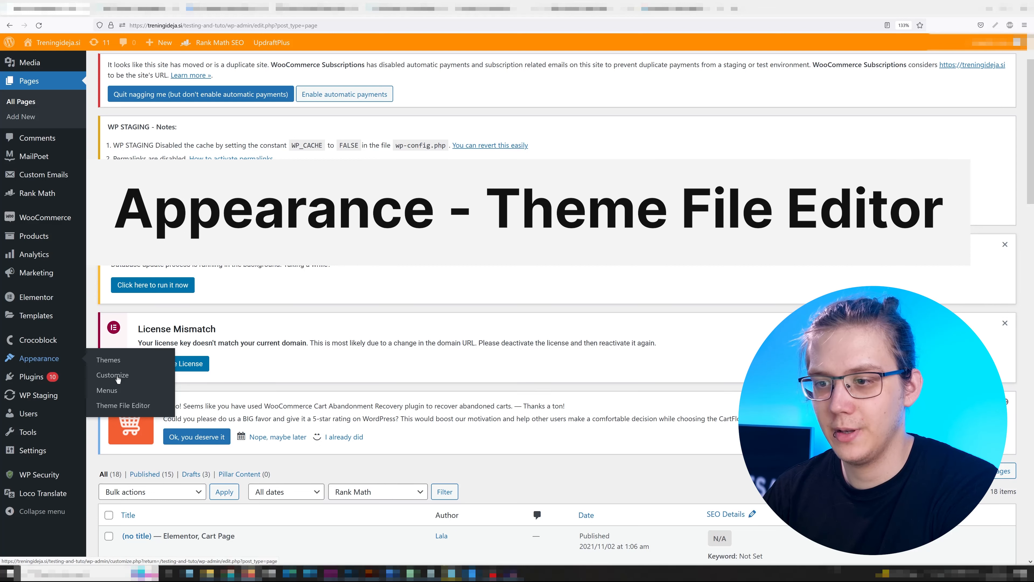
- Reach the theme file editor for the Hello Elementor Child theme via Appearance
left_click(123, 405)
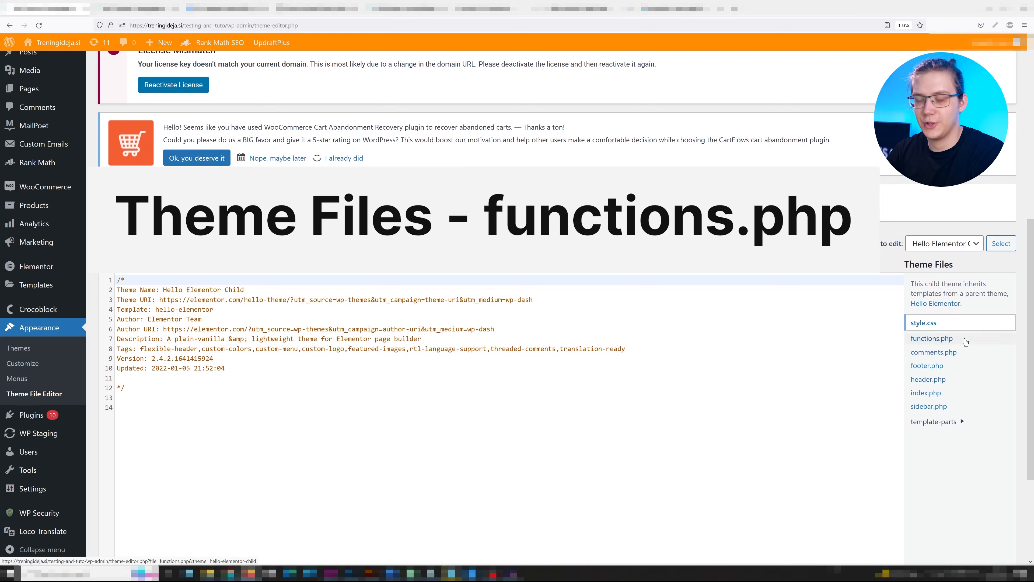
- Add the terms-link-in-new-page function to functions.php and update the file
left_click(931, 338)
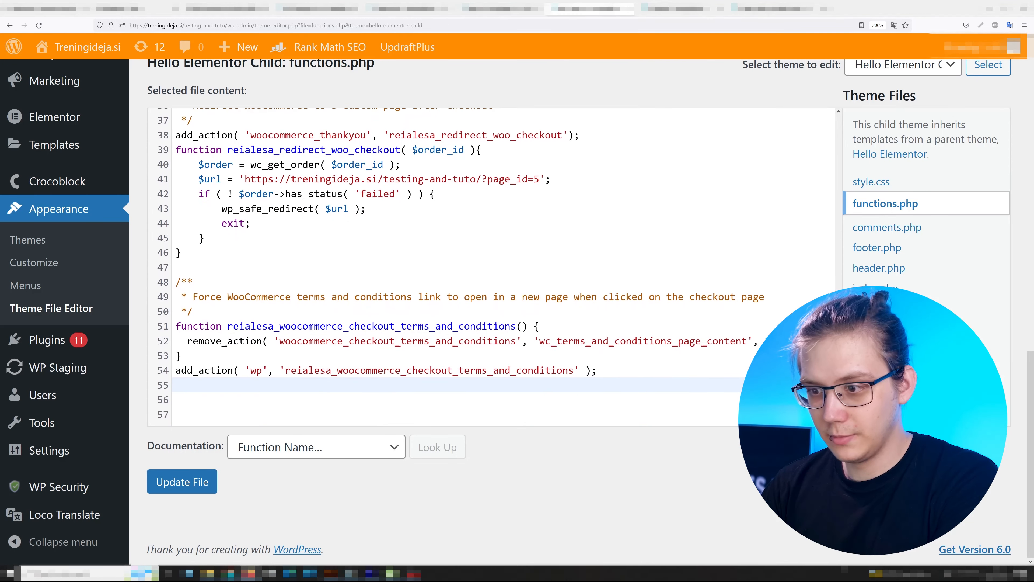
left_click(182, 481)
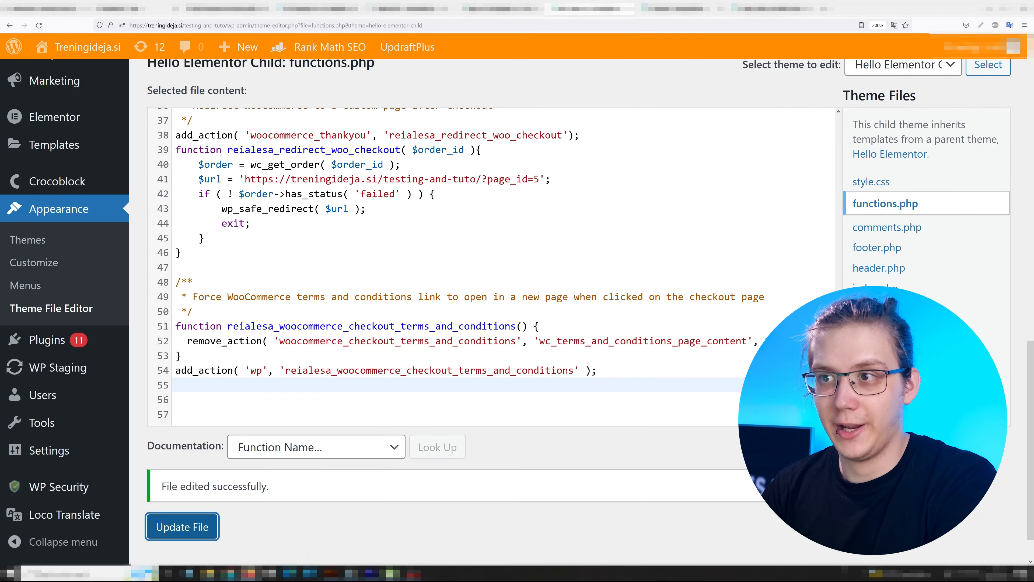